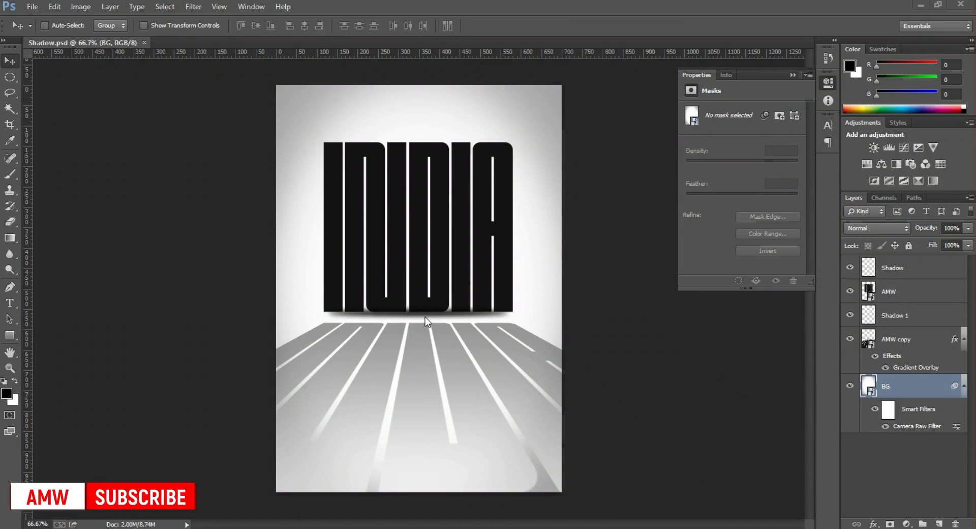
pyautogui.moveTo(445, 319)
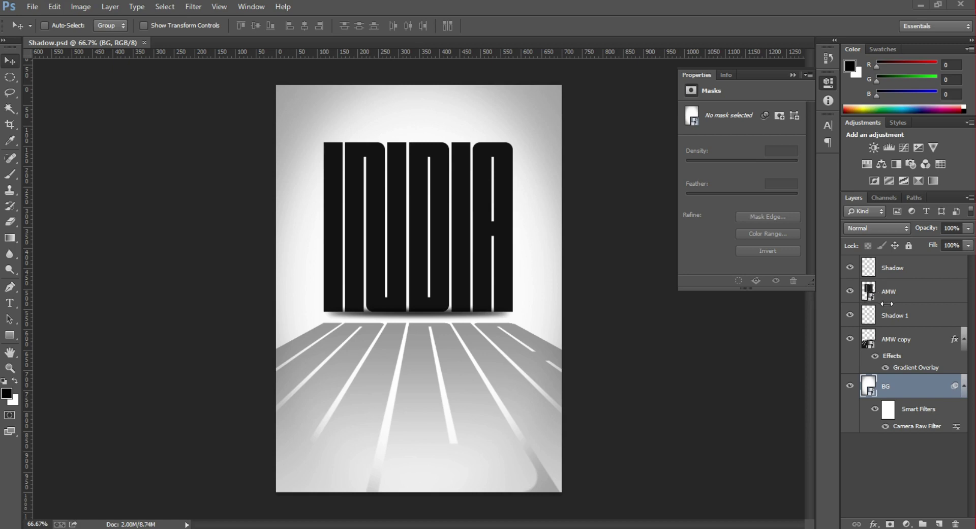
# Edit the AMW smart object so its text reads USA, save it, and return to Shadow.psd
pyautogui.doubleClick(869, 291)
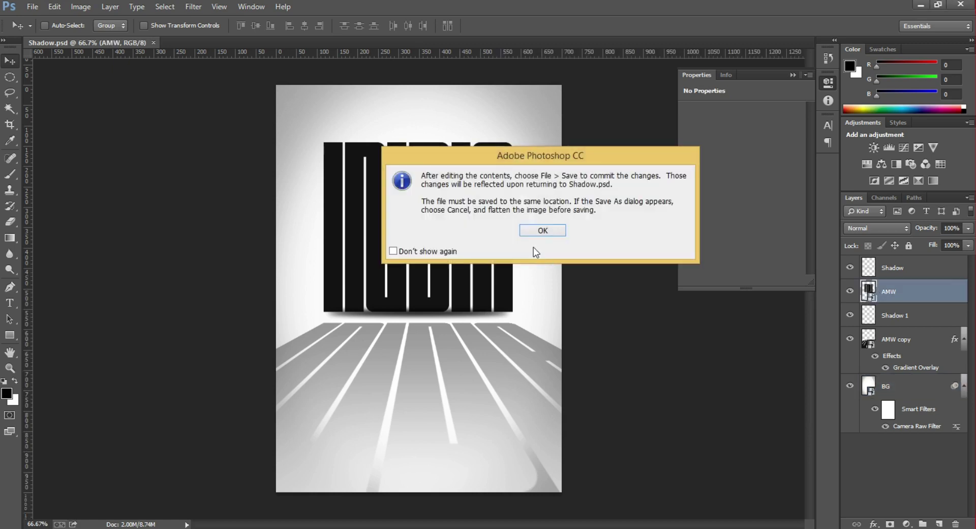
pyautogui.click(541, 230)
pyautogui.write('USA')
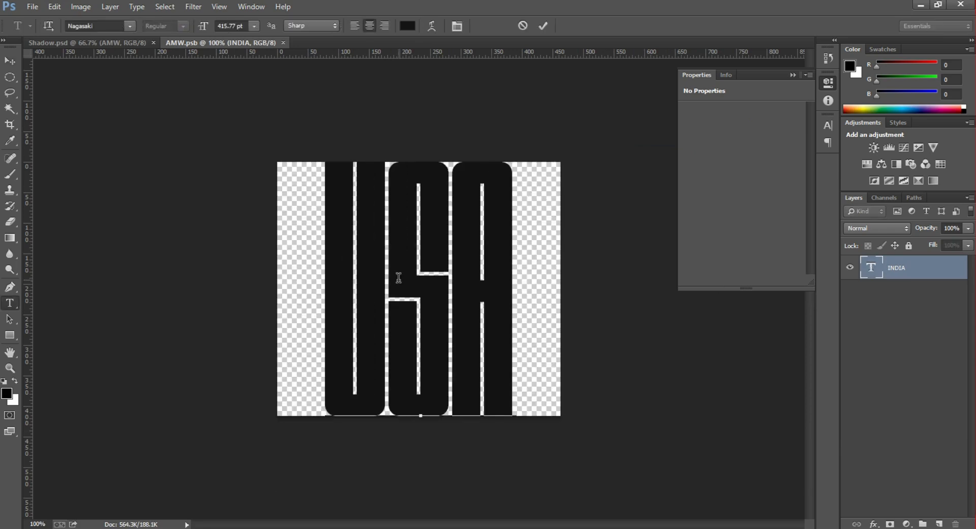
pyautogui.click(31, 7)
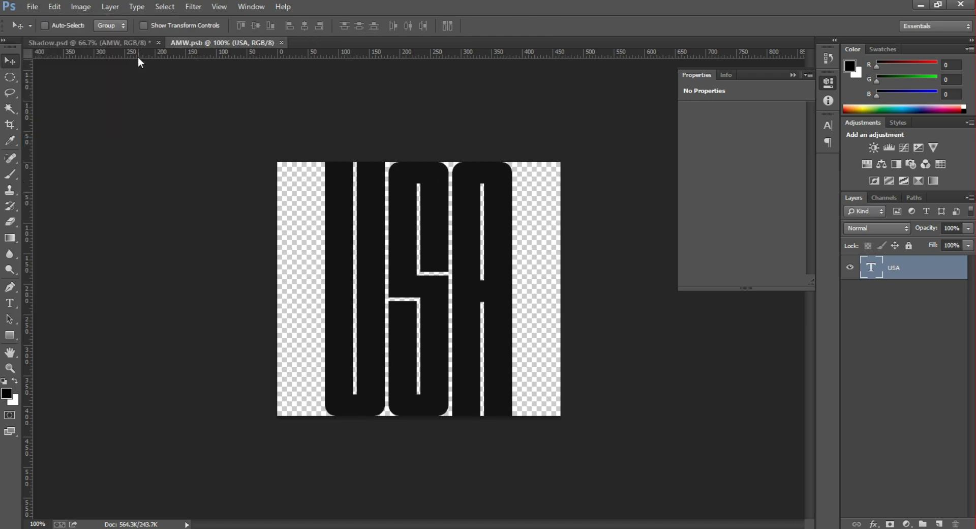
pyautogui.click(81, 43)
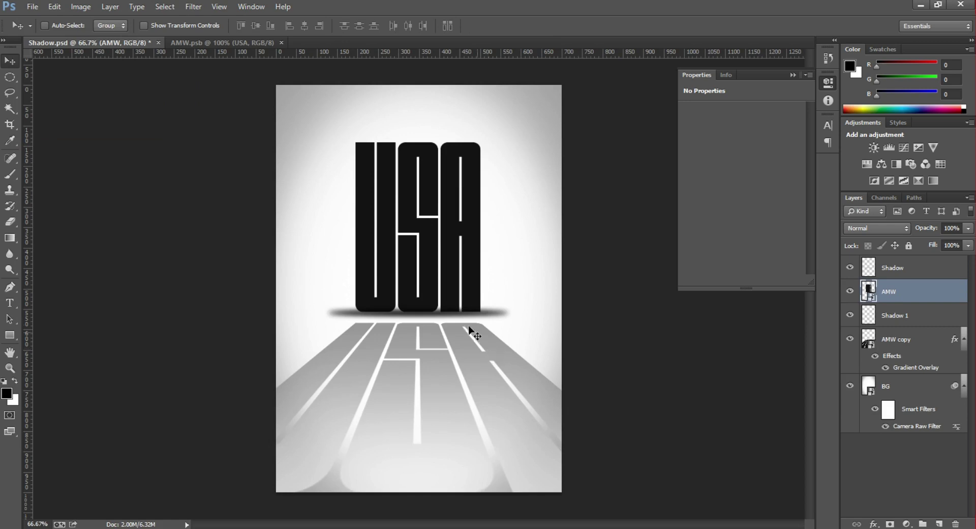
# Create a new 700 by 1000 pixel document with a white background
pyautogui.click(32, 7)
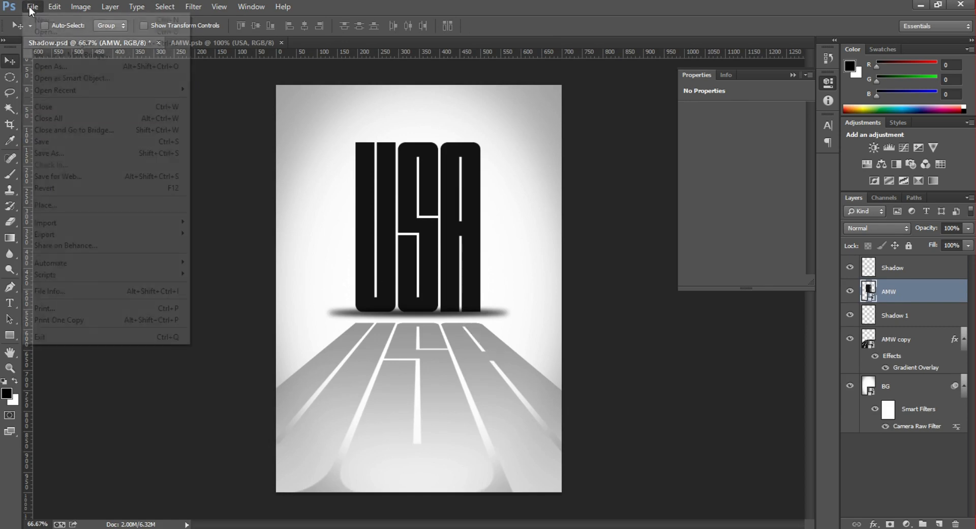
pyautogui.click(39, 19)
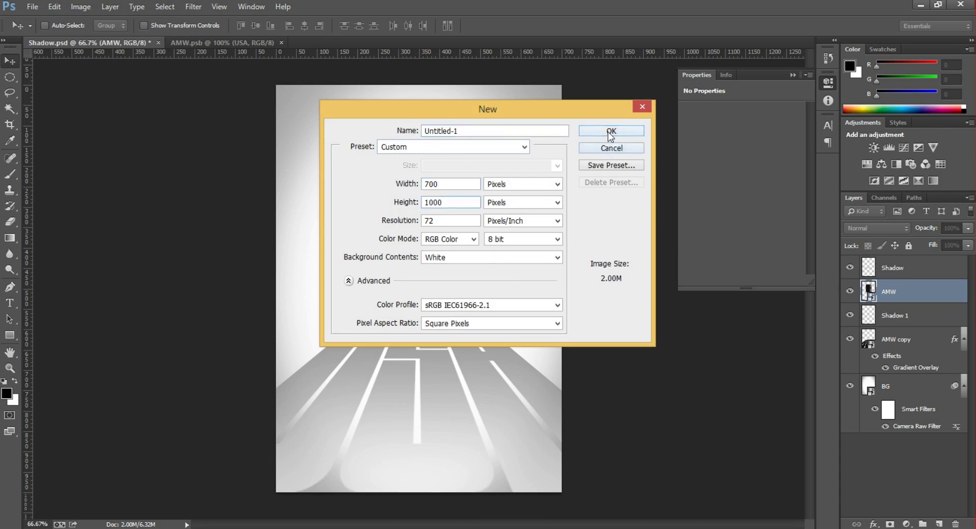
pyautogui.click(611, 131)
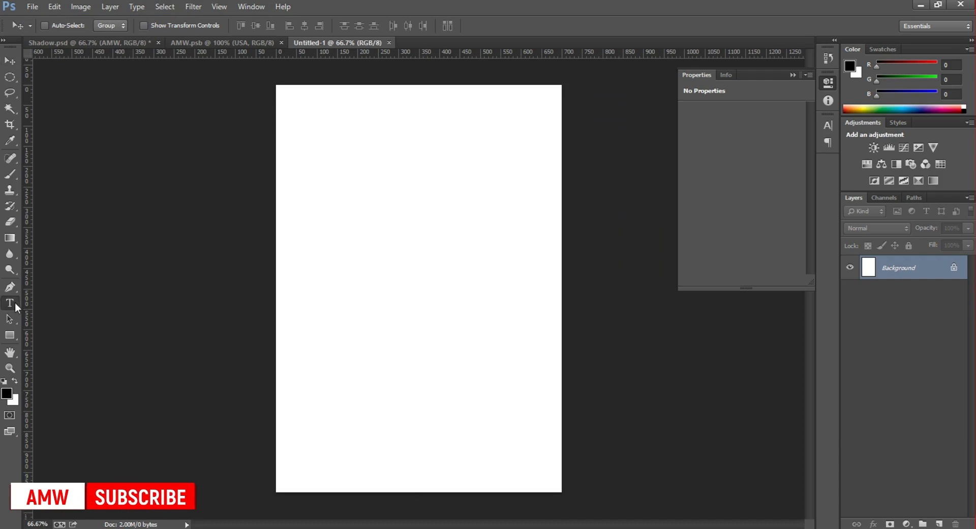
# Add large black INDIA lettering in the upper half and scale it down slightly
pyautogui.click(10, 303)
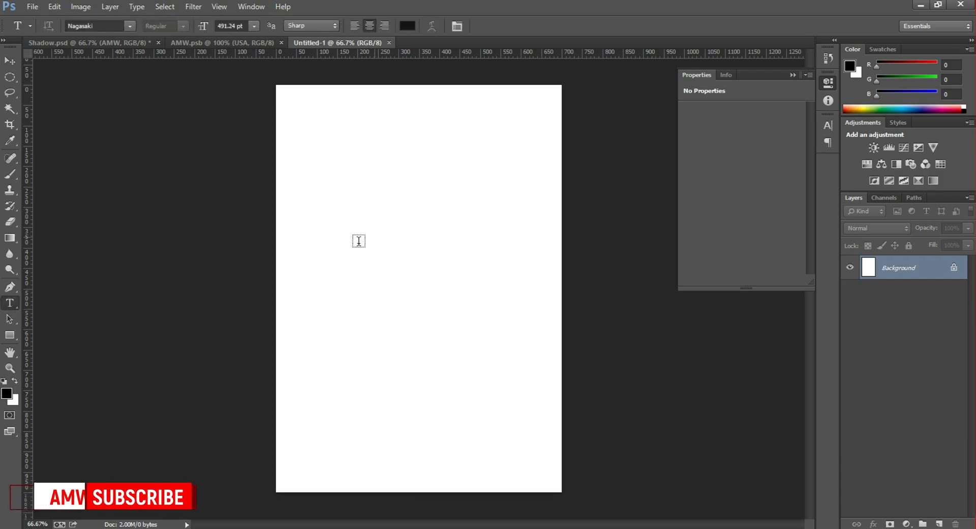
pyautogui.click(373, 237)
pyautogui.write('INDIA')
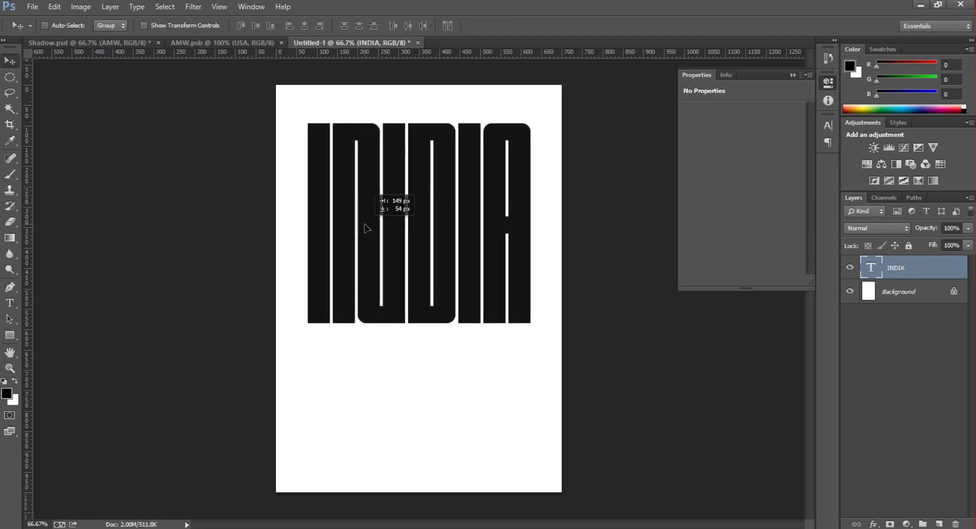
pyautogui.press('ctrl+t')
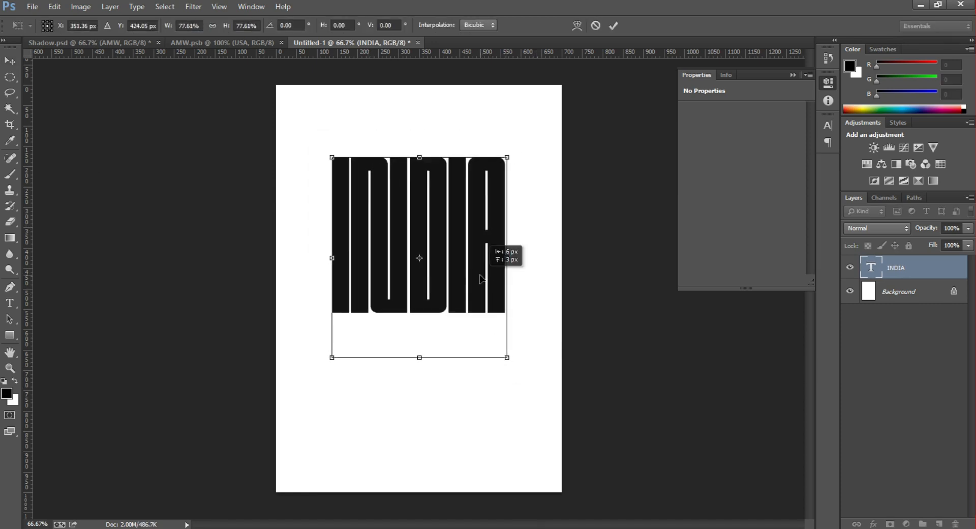
pyautogui.click(613, 25)
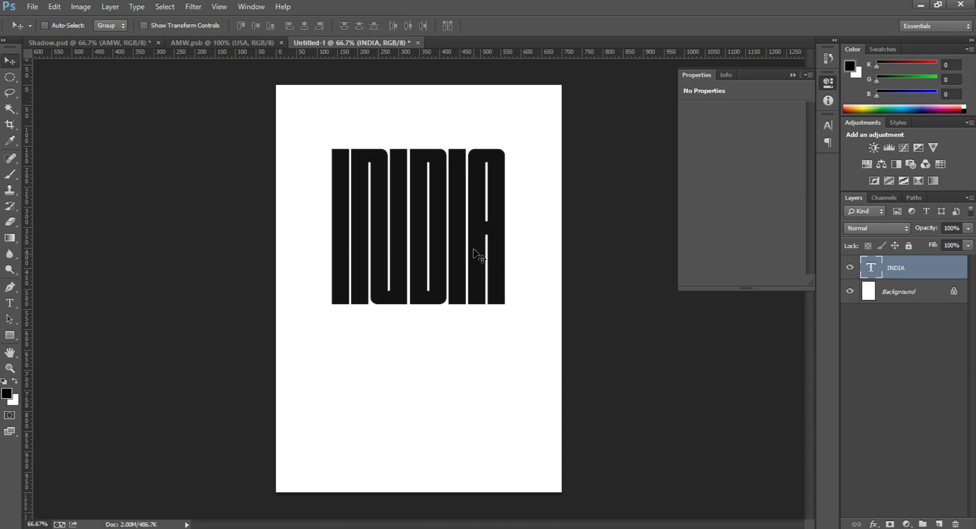
# Convert INDIA to a smart object and add a flipped, perspective-widened reflection copy below it
pyautogui.rightClick(895, 268)
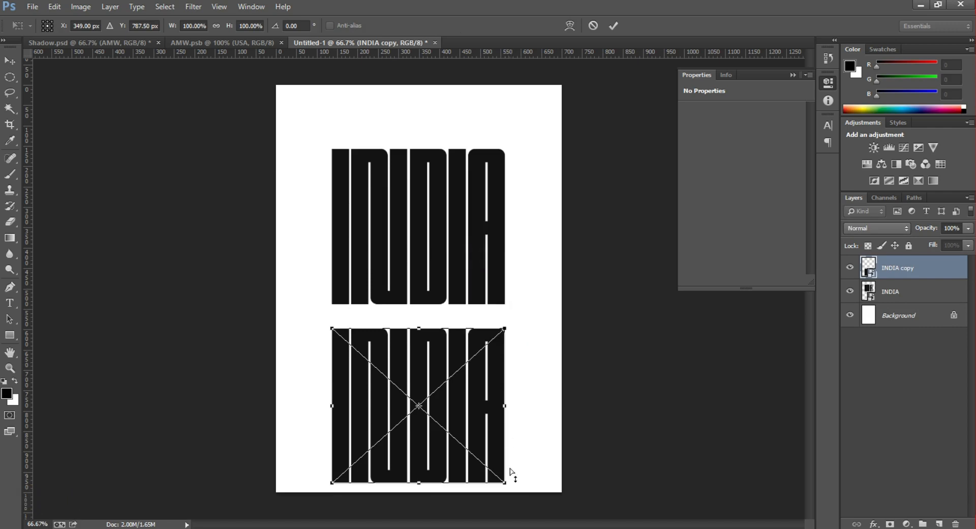
pyautogui.moveTo(505, 486)
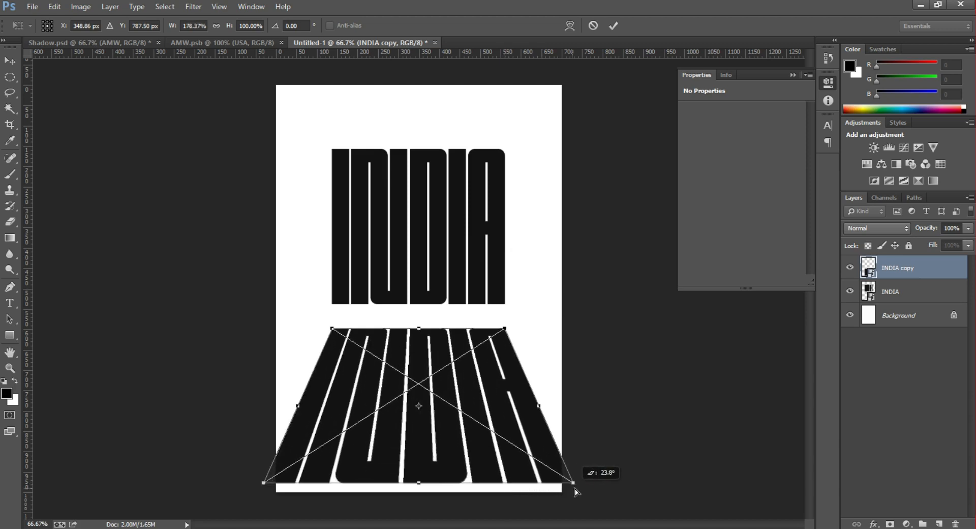
pyautogui.moveTo(571, 481); pyautogui.dragTo(634, 482)
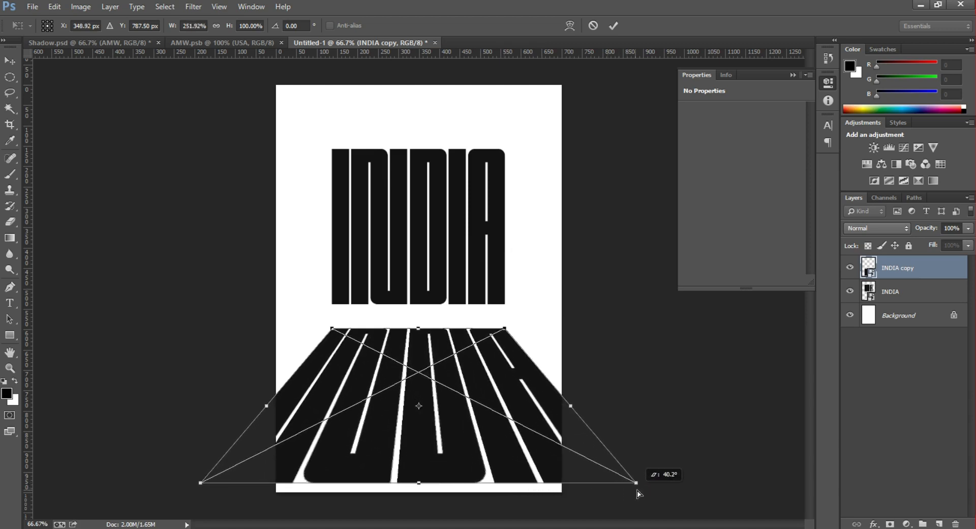
pyautogui.click(613, 25)
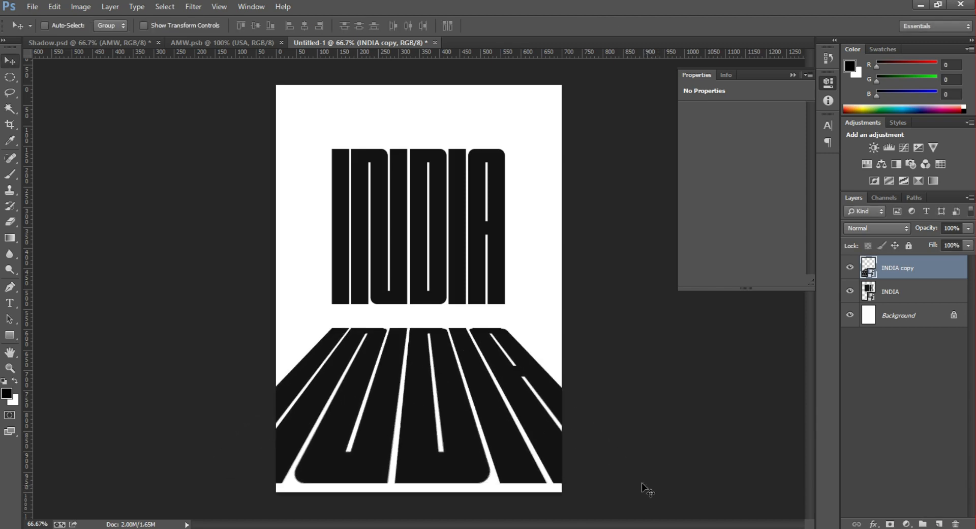
pyautogui.moveTo(924, 294)
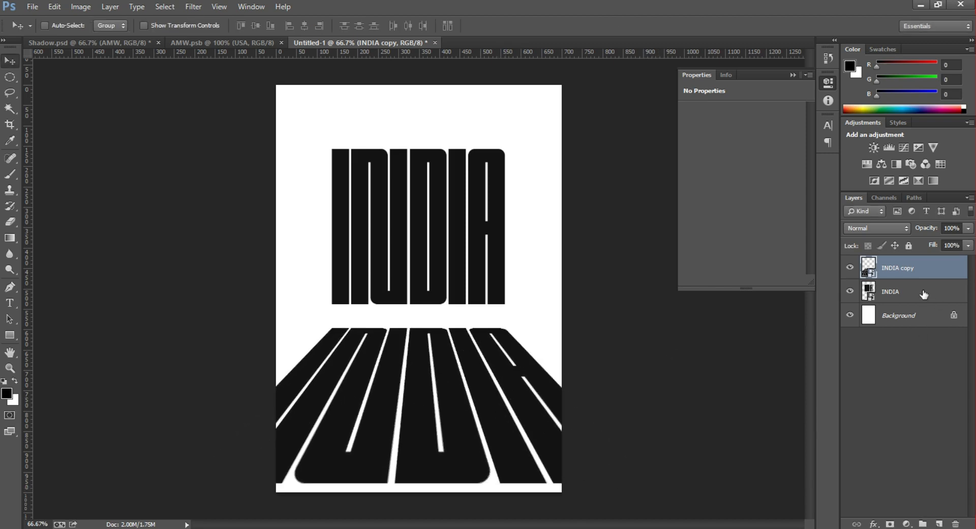
pyautogui.click(891, 290)
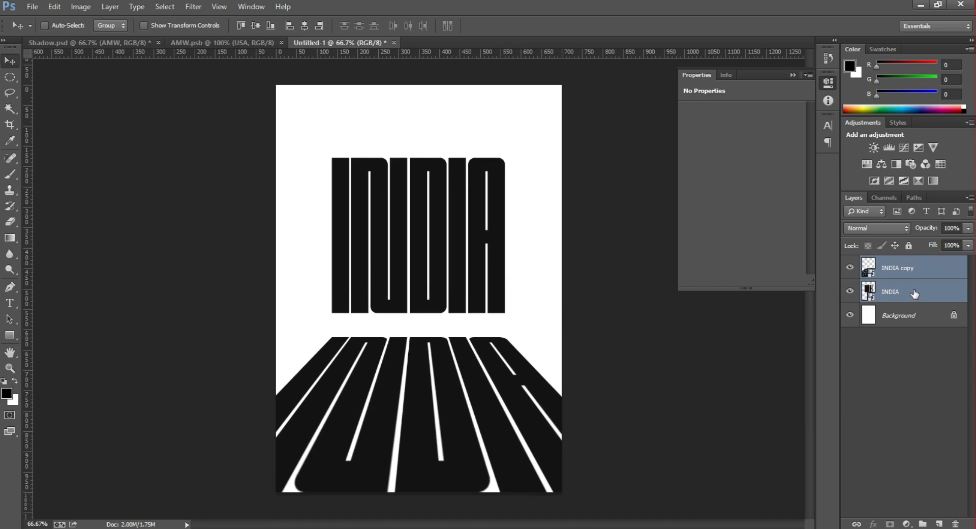
pyautogui.click(897, 267)
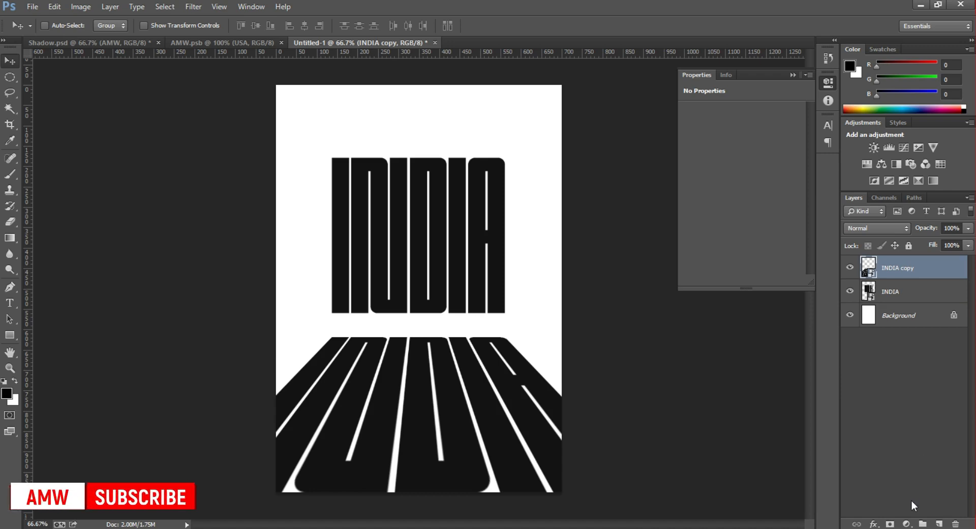
pyautogui.moveTo(898, 503)
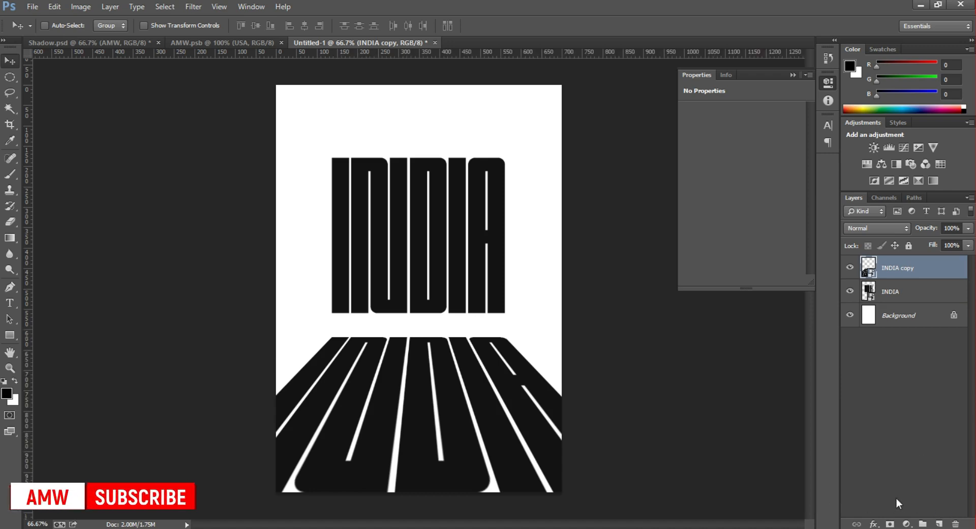
# On a new layer, fill a thin elliptical selection under the INDIA baseline with black
pyautogui.click(939, 523)
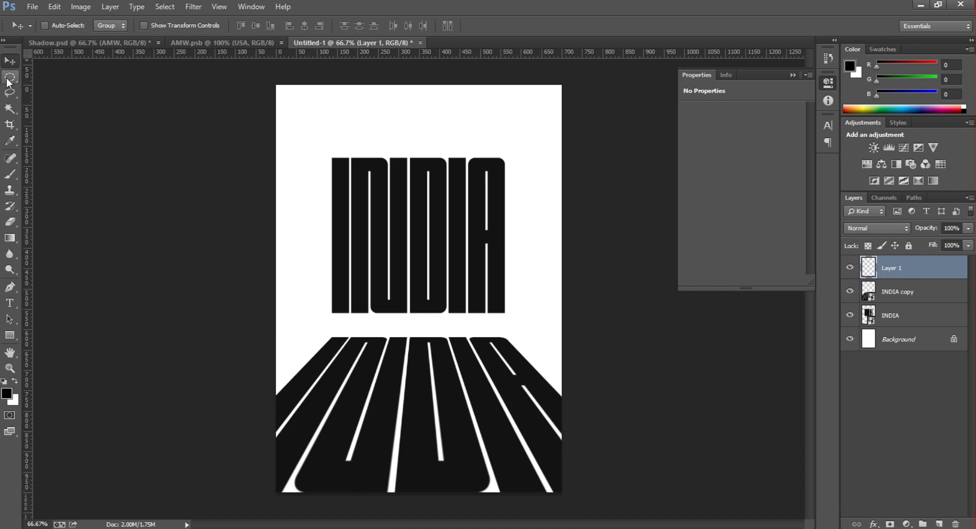
pyautogui.click(10, 76)
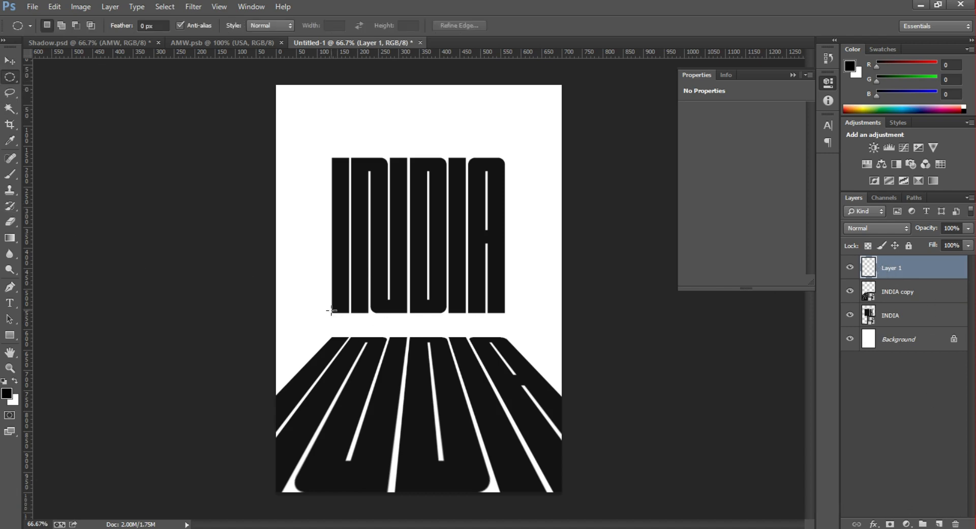
pyautogui.moveTo(332, 311); pyautogui.dragTo(509, 319)
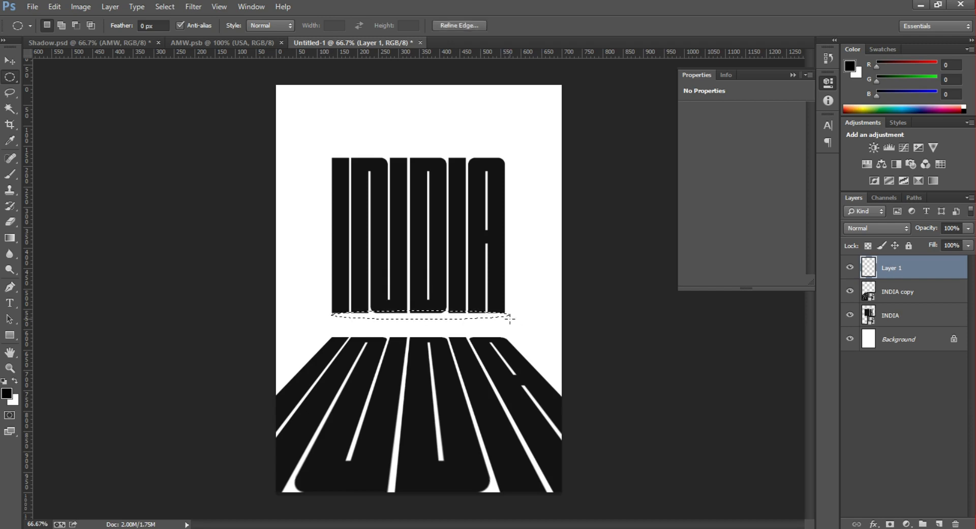
pyautogui.click(8, 391)
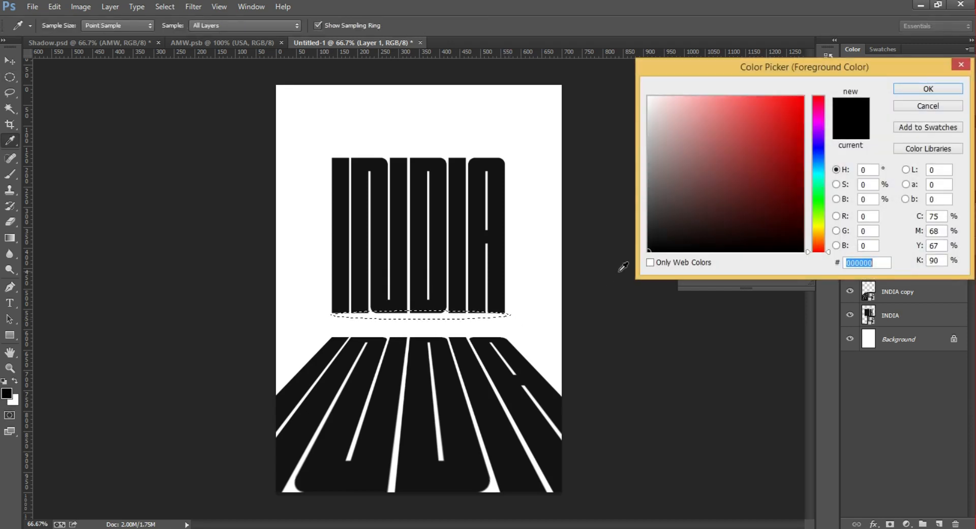
pyautogui.click(927, 88)
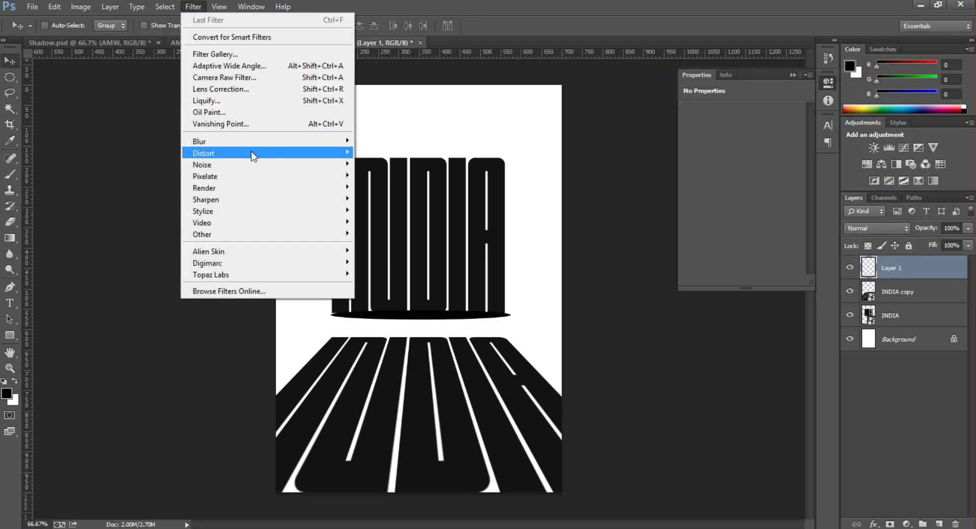
# Gaussian-blur the ellipse at 5.7 px, move it beneath the INDIA layers, and rename the copy INDIA SHADOW
pyautogui.click(200, 140)
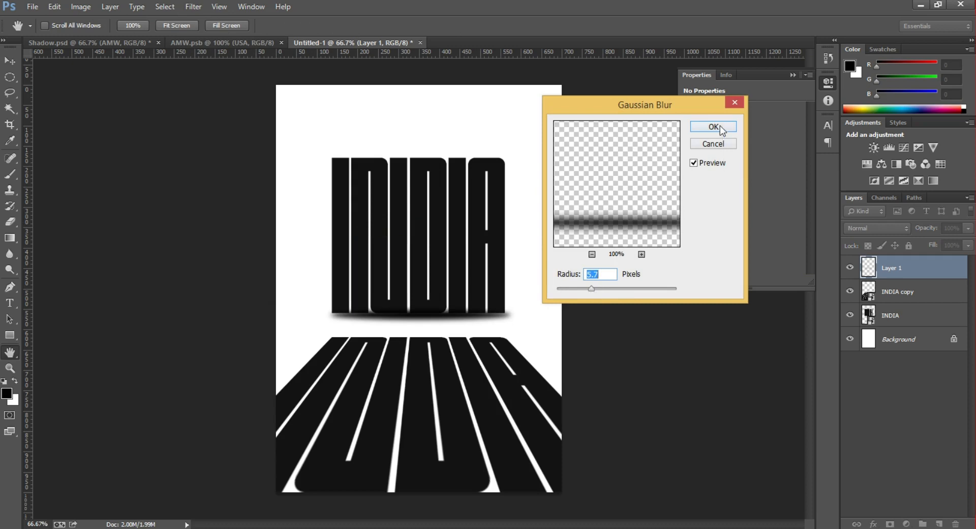
pyautogui.click(712, 127)
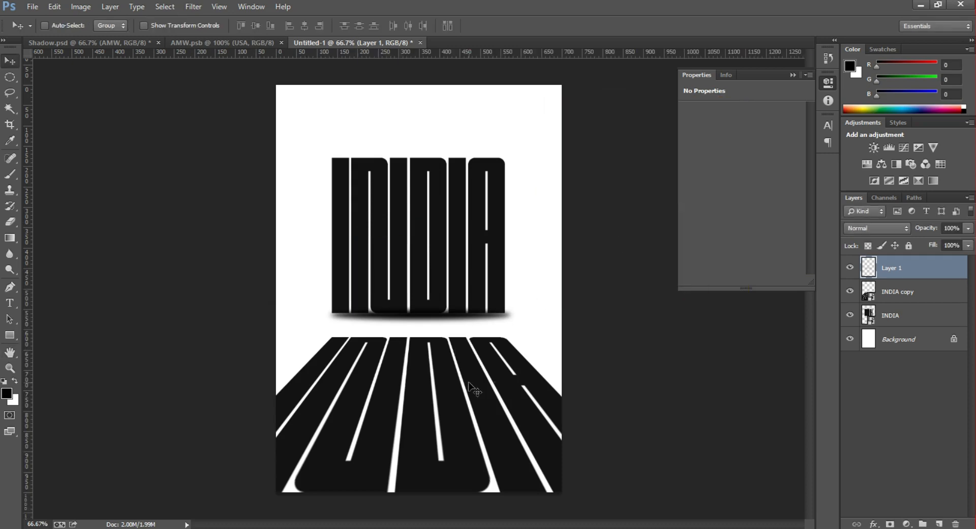
pyautogui.moveTo(892, 267); pyautogui.dragTo(892, 314)
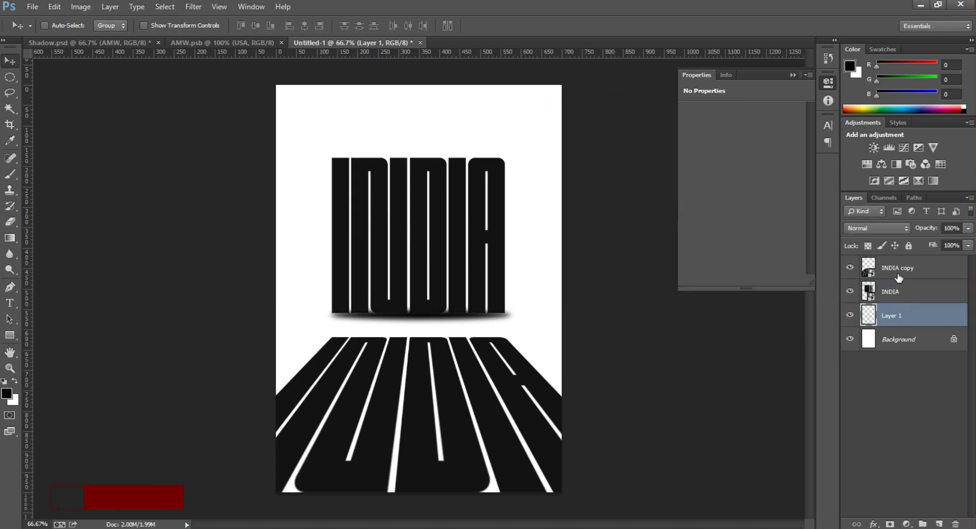
pyautogui.doubleClick(898, 267)
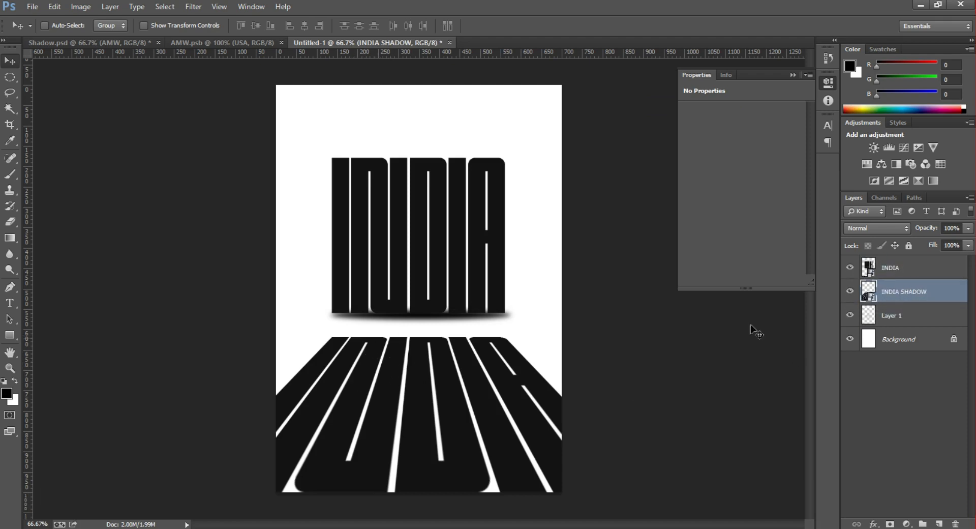
# Move Layer 1 above INDIA SHADOW and duplicate it to the top at 50% opacity
pyautogui.click(891, 315)
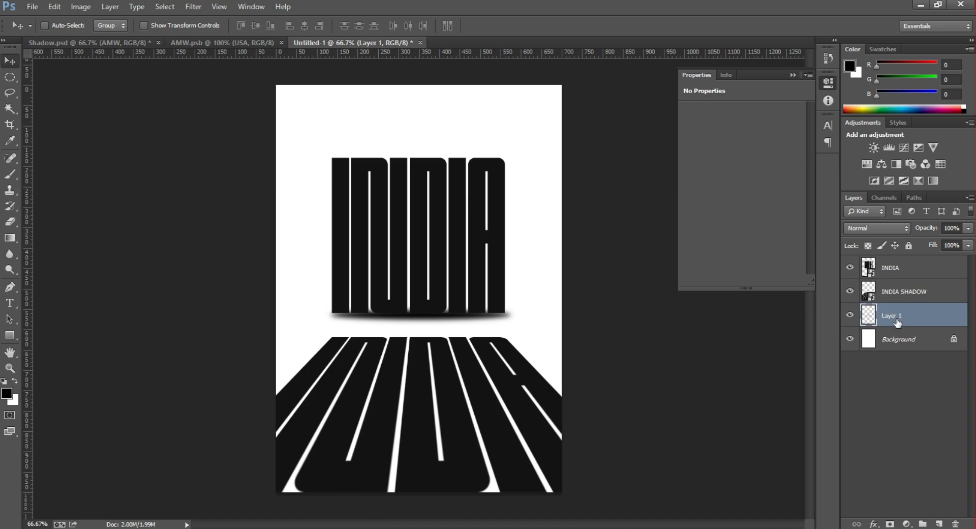
pyautogui.moveTo(892, 314); pyautogui.dragTo(891, 291)
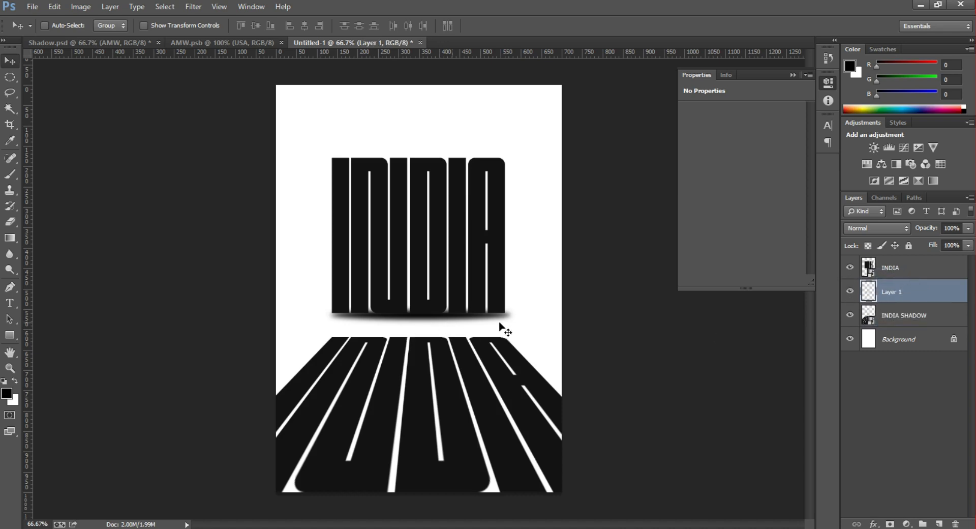
pyautogui.press('ctrl+j')
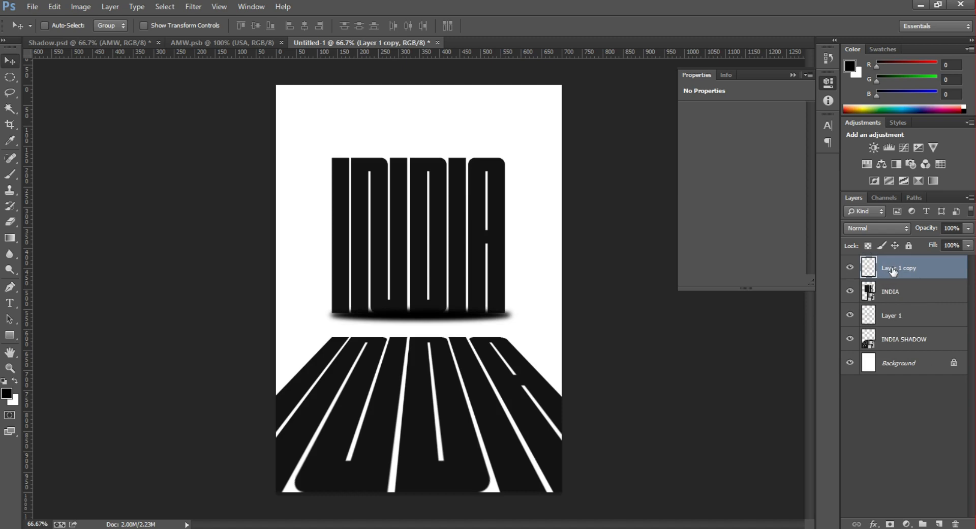
pyautogui.moveTo(947, 242)
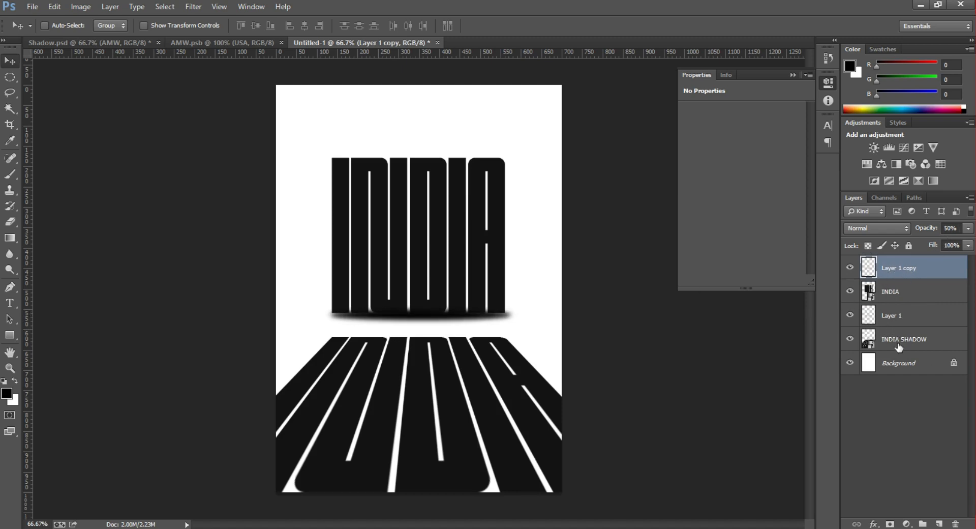
pyautogui.click(902, 339)
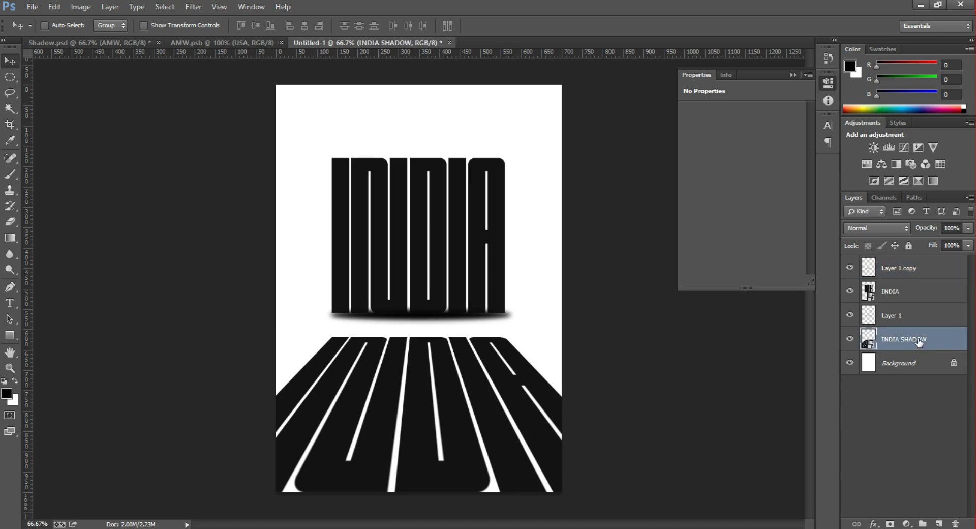
pyautogui.click(967, 229)
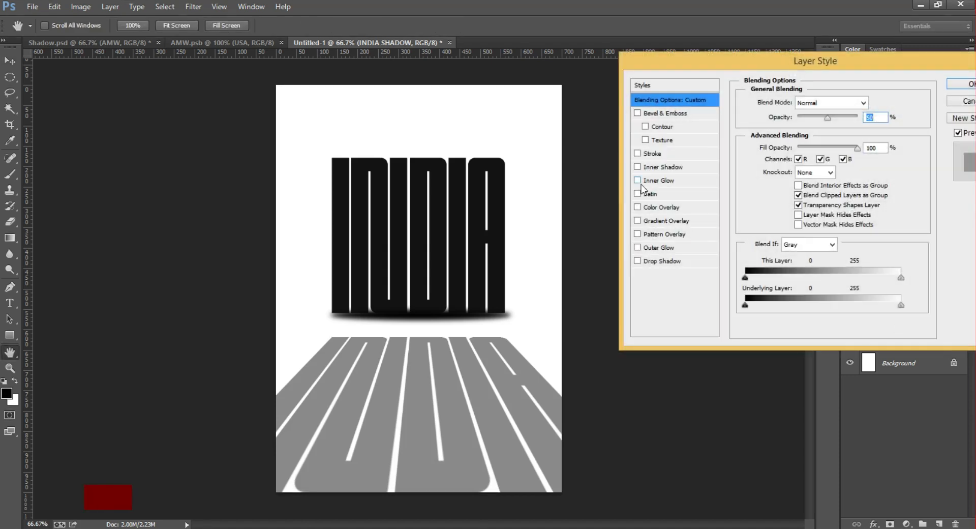
# Give INDIA SHADOW a reversed gradient overlay from dark grey #252525 to white
pyautogui.click(666, 221)
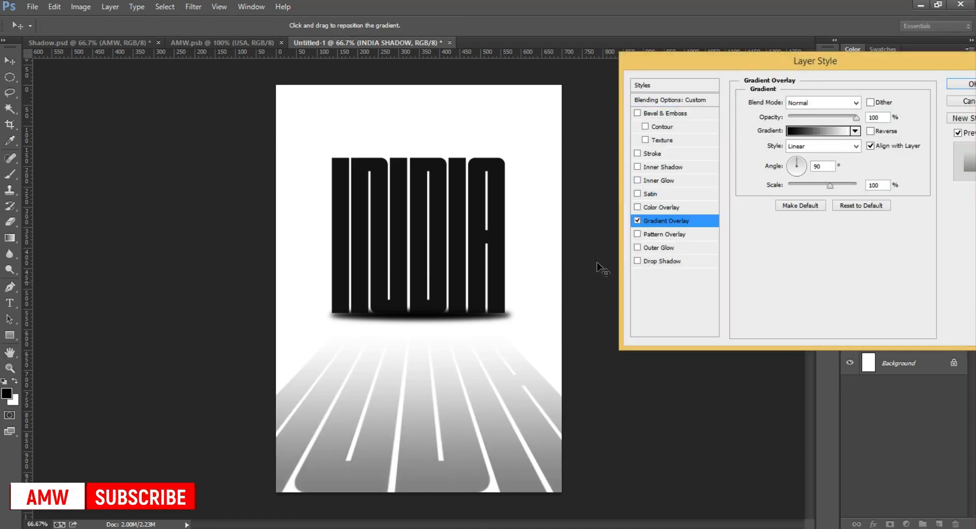
pyautogui.click(819, 130)
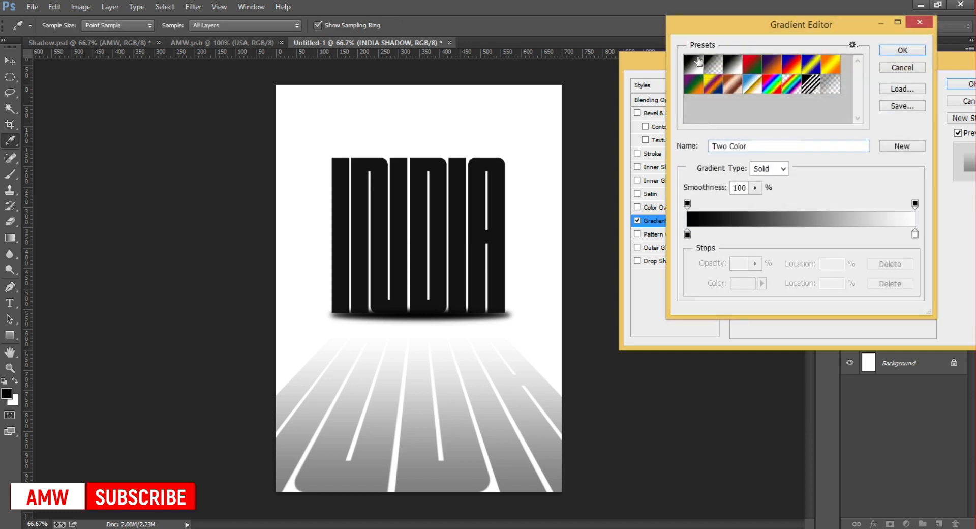
pyautogui.click(742, 283)
pyautogui.write('252525')
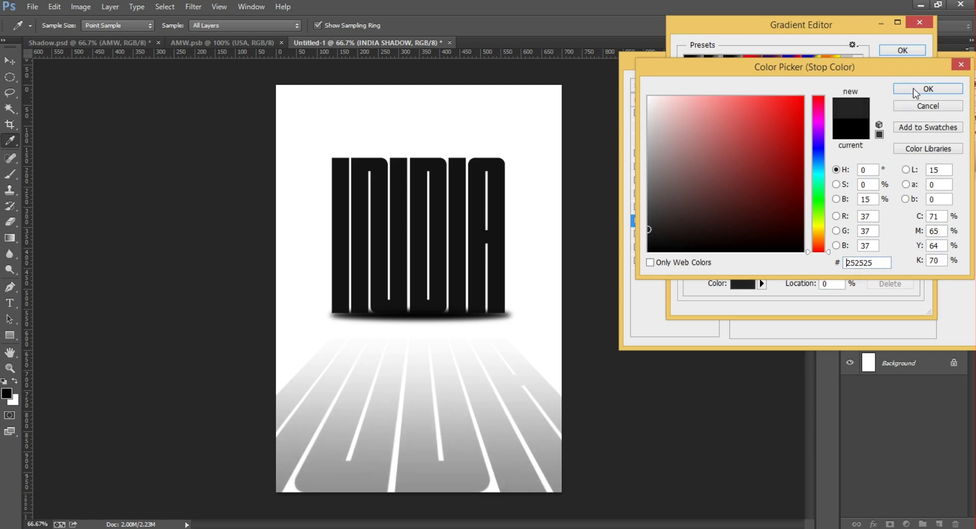
pyautogui.click(928, 88)
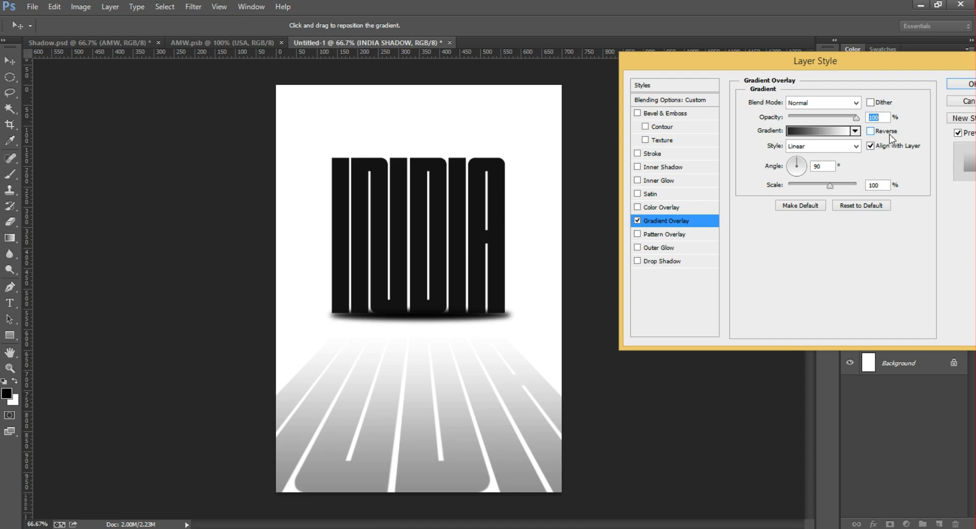
pyautogui.click(871, 131)
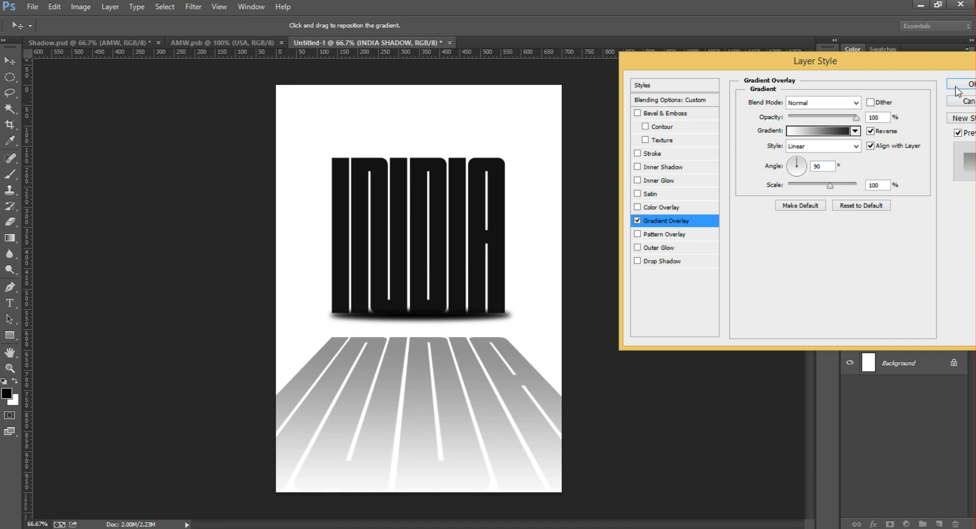
pyautogui.click(969, 85)
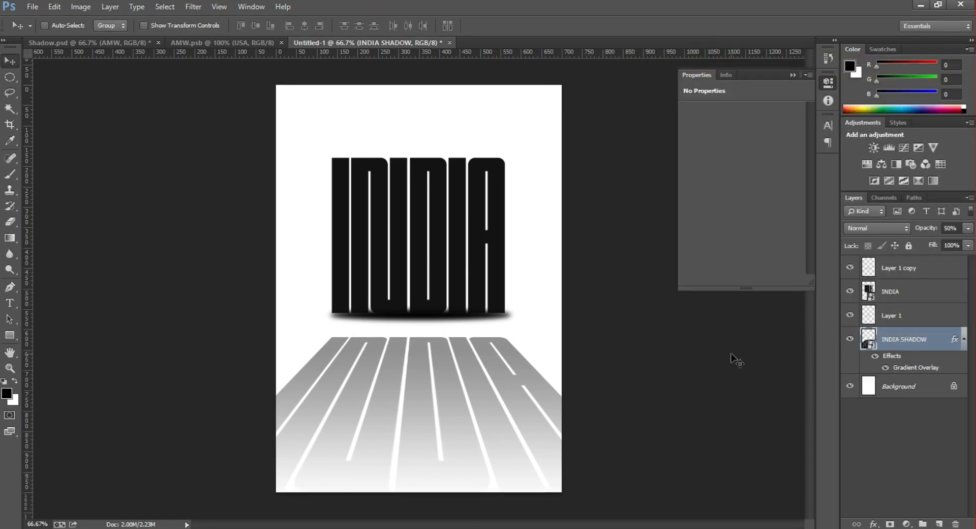
pyautogui.moveTo(916, 293)
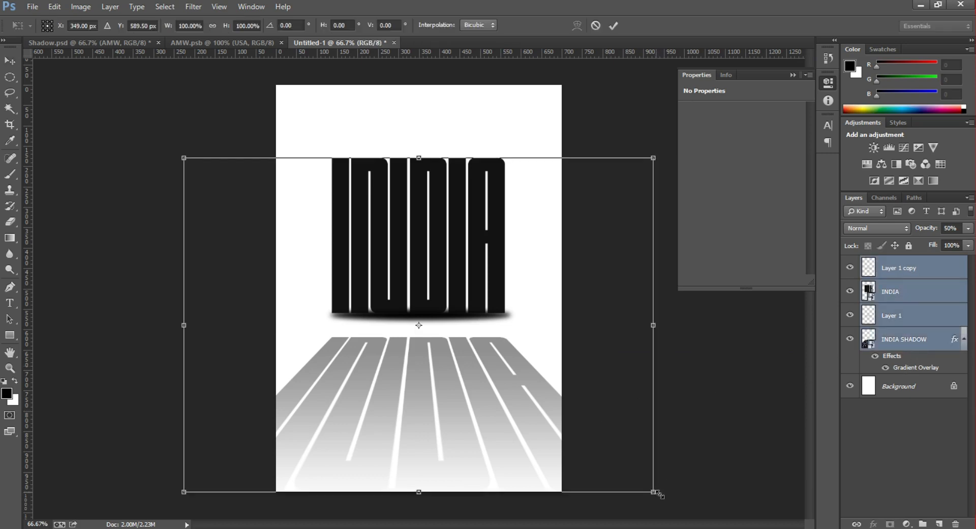
# Enlarge the text layers slightly and add a white BG smart object layer above Background
pyautogui.click(613, 25)
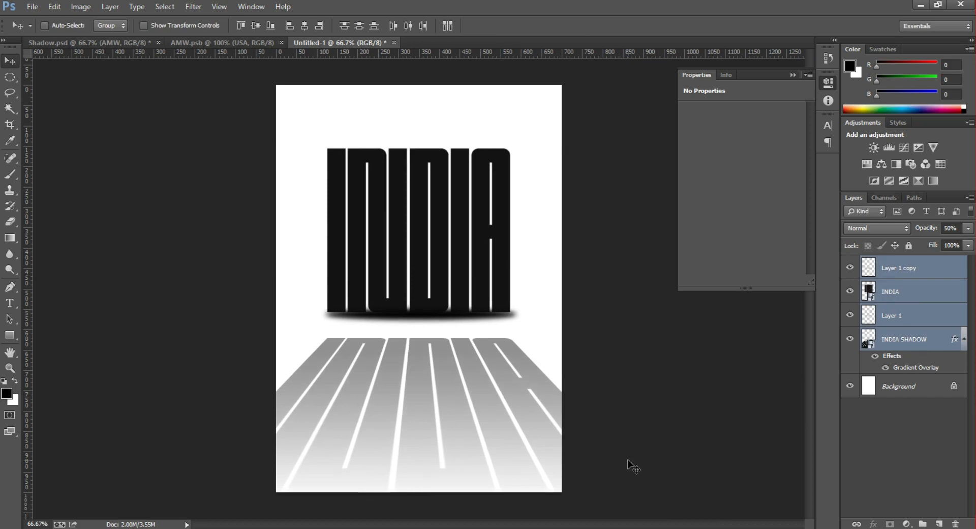
pyautogui.click(898, 387)
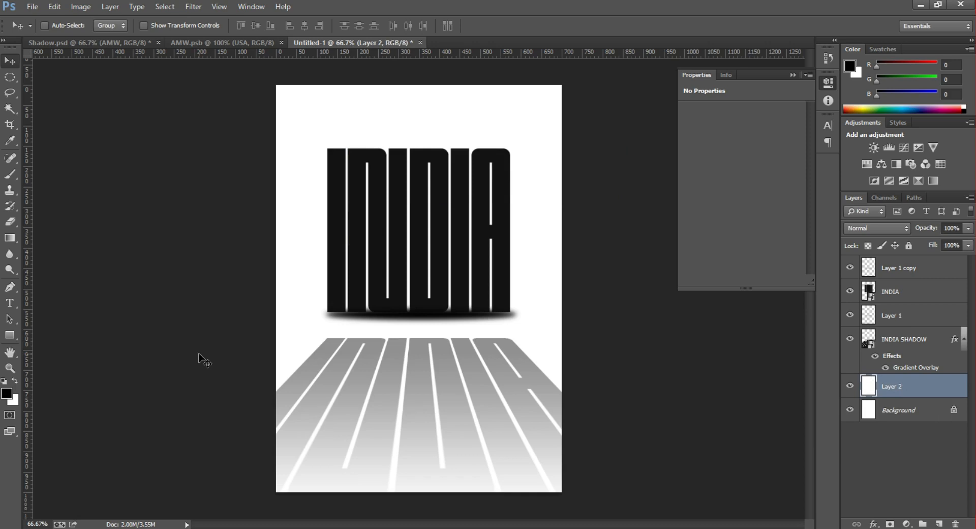
pyautogui.doubleClick(892, 386)
pyautogui.write('BG')
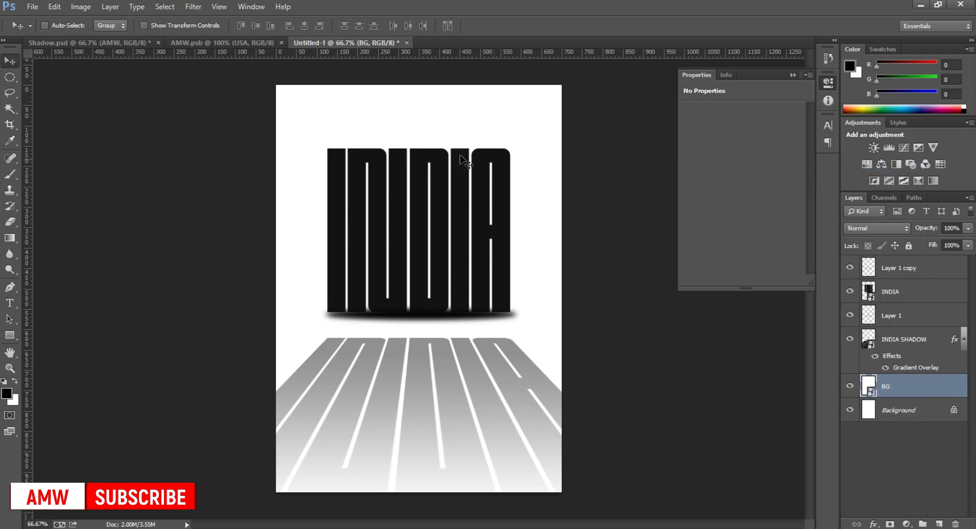
pyautogui.click(193, 6)
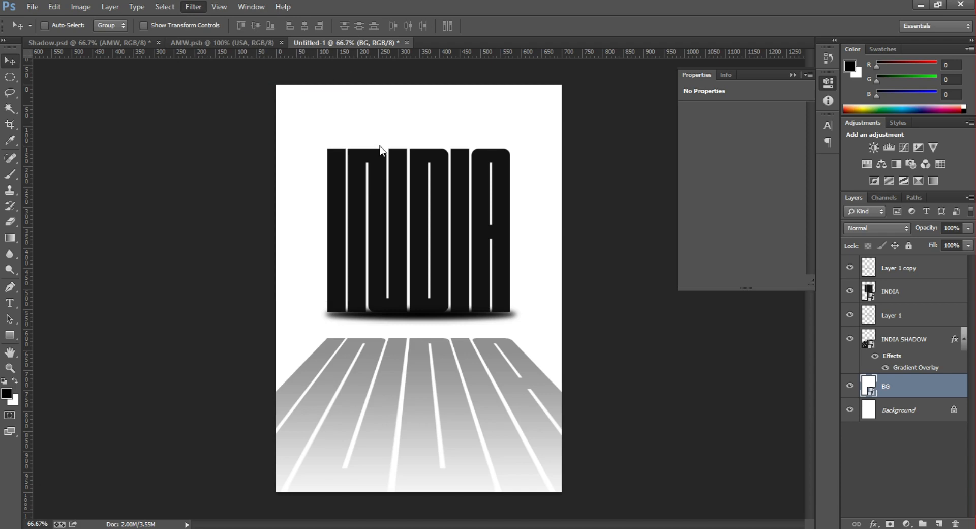
# Apply a Camera Raw filter to BG with Post Crop Vignetting Amount -58
pyautogui.click(193, 7)
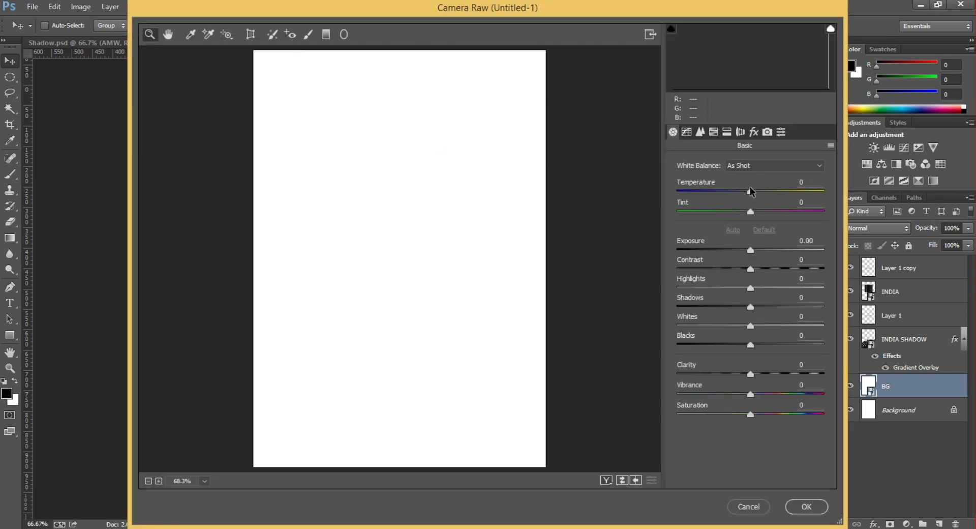
pyautogui.click(753, 131)
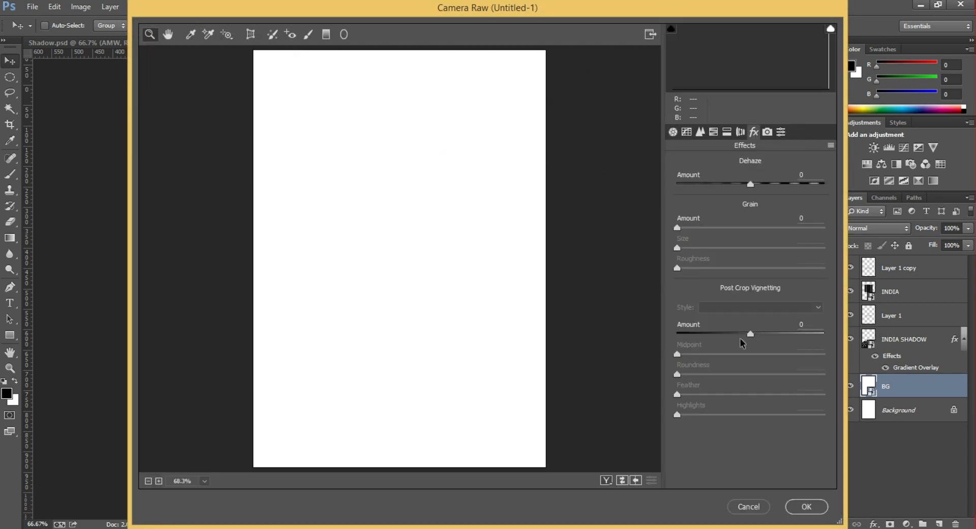
pyautogui.moveTo(749, 336)
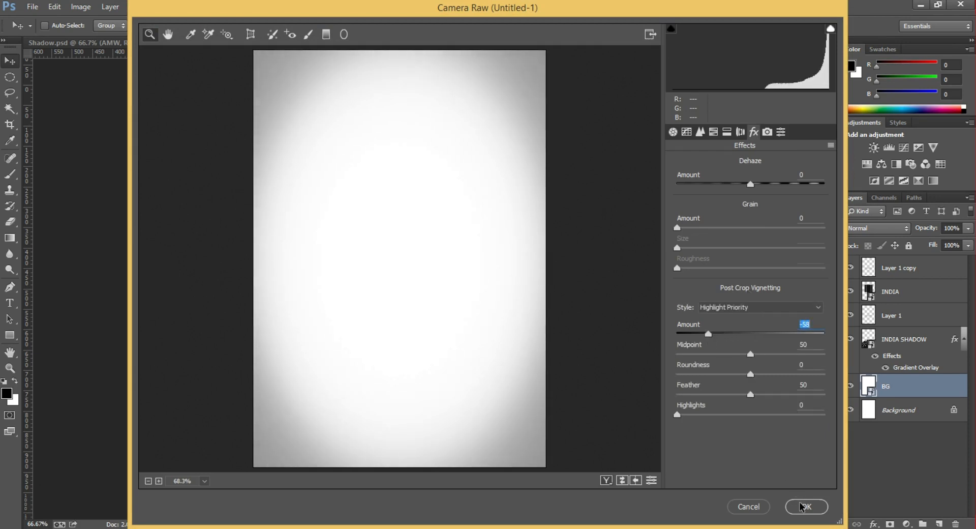
pyautogui.click(805, 507)
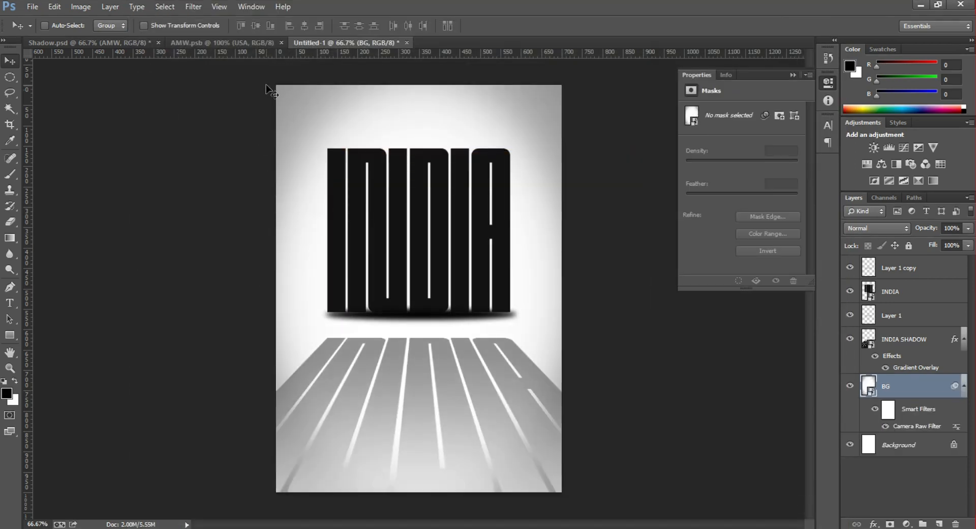
pyautogui.moveTo(386, 288)
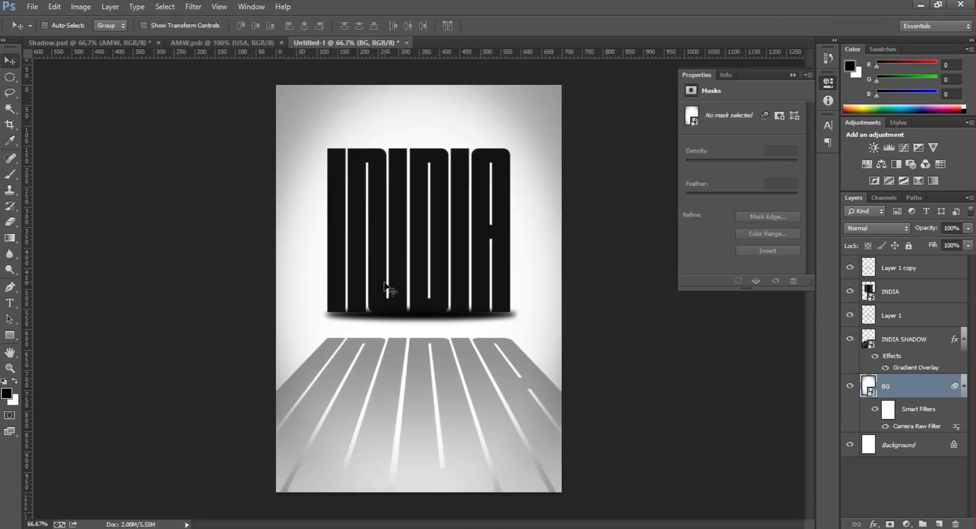
pyautogui.click(903, 339)
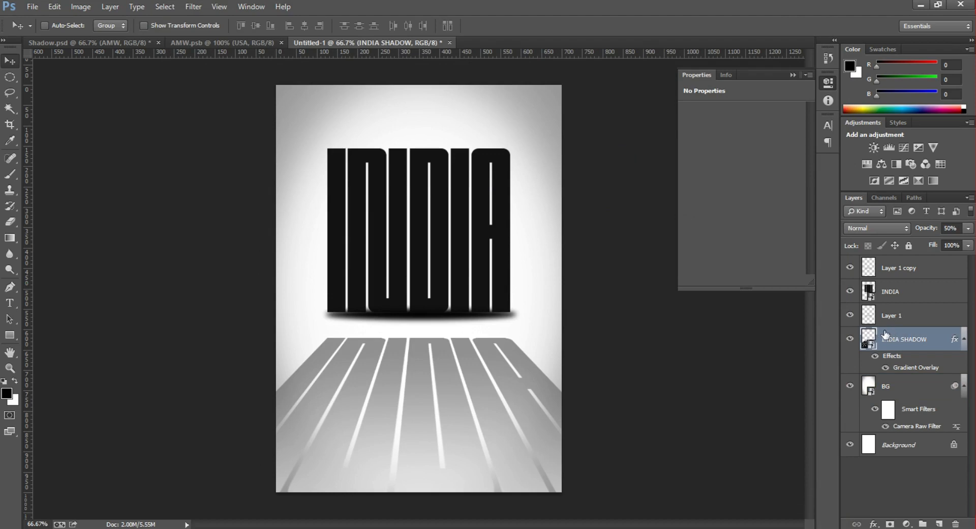
# Edit the INDIA smart object so its text reads AMW, updating the poster's title, shadow and reflection
pyautogui.click(890, 291)
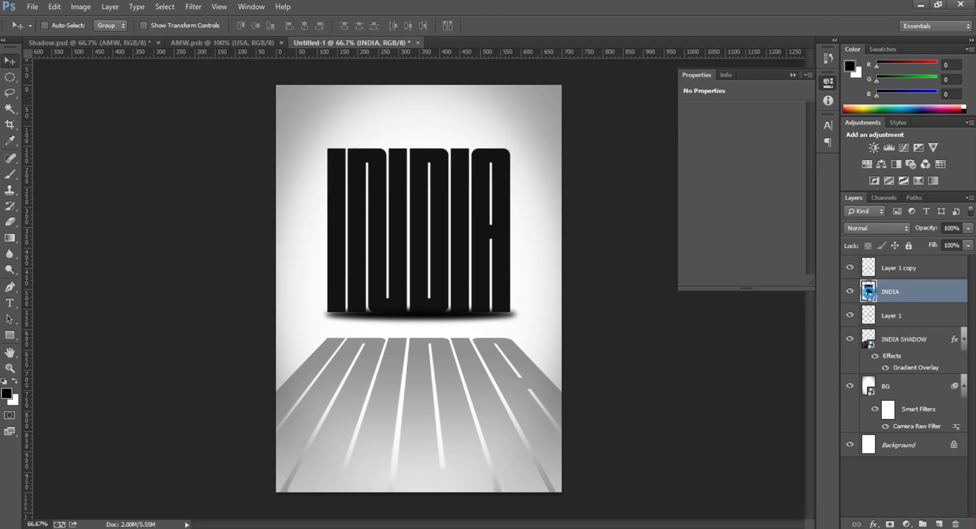
pyautogui.doubleClick(869, 291)
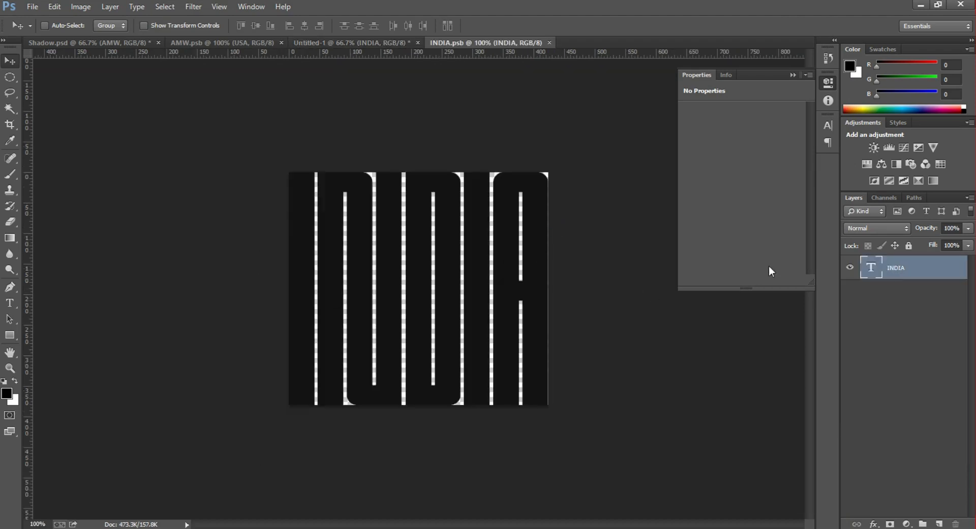
pyautogui.click(10, 305)
pyautogui.write('AMW')
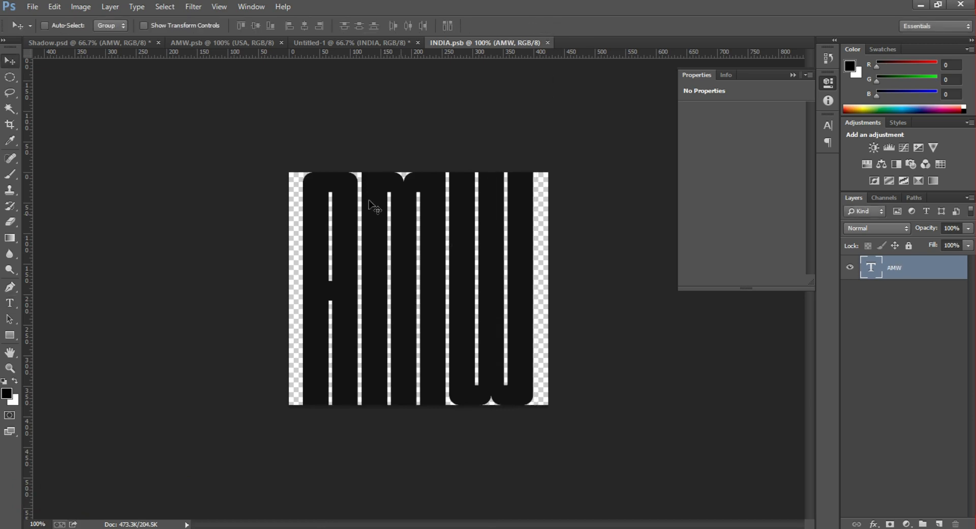
pyautogui.click(351, 42)
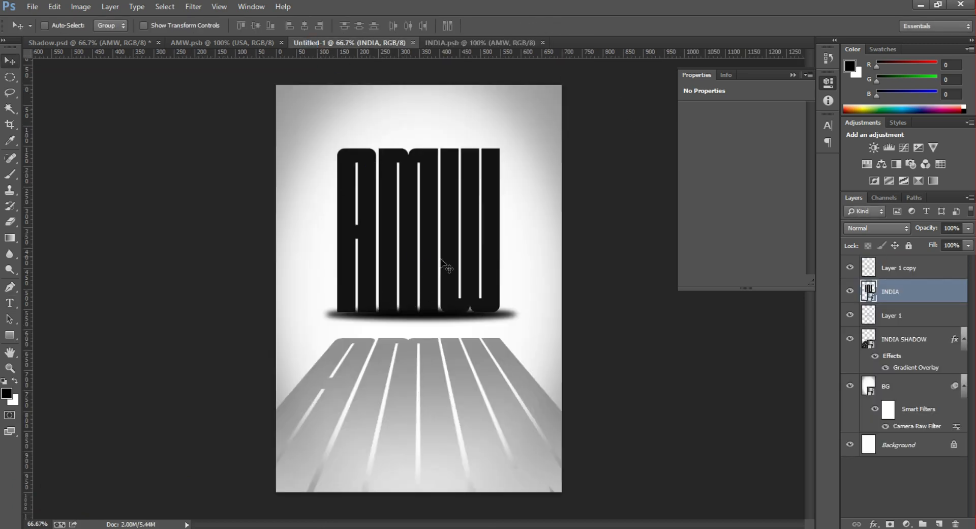